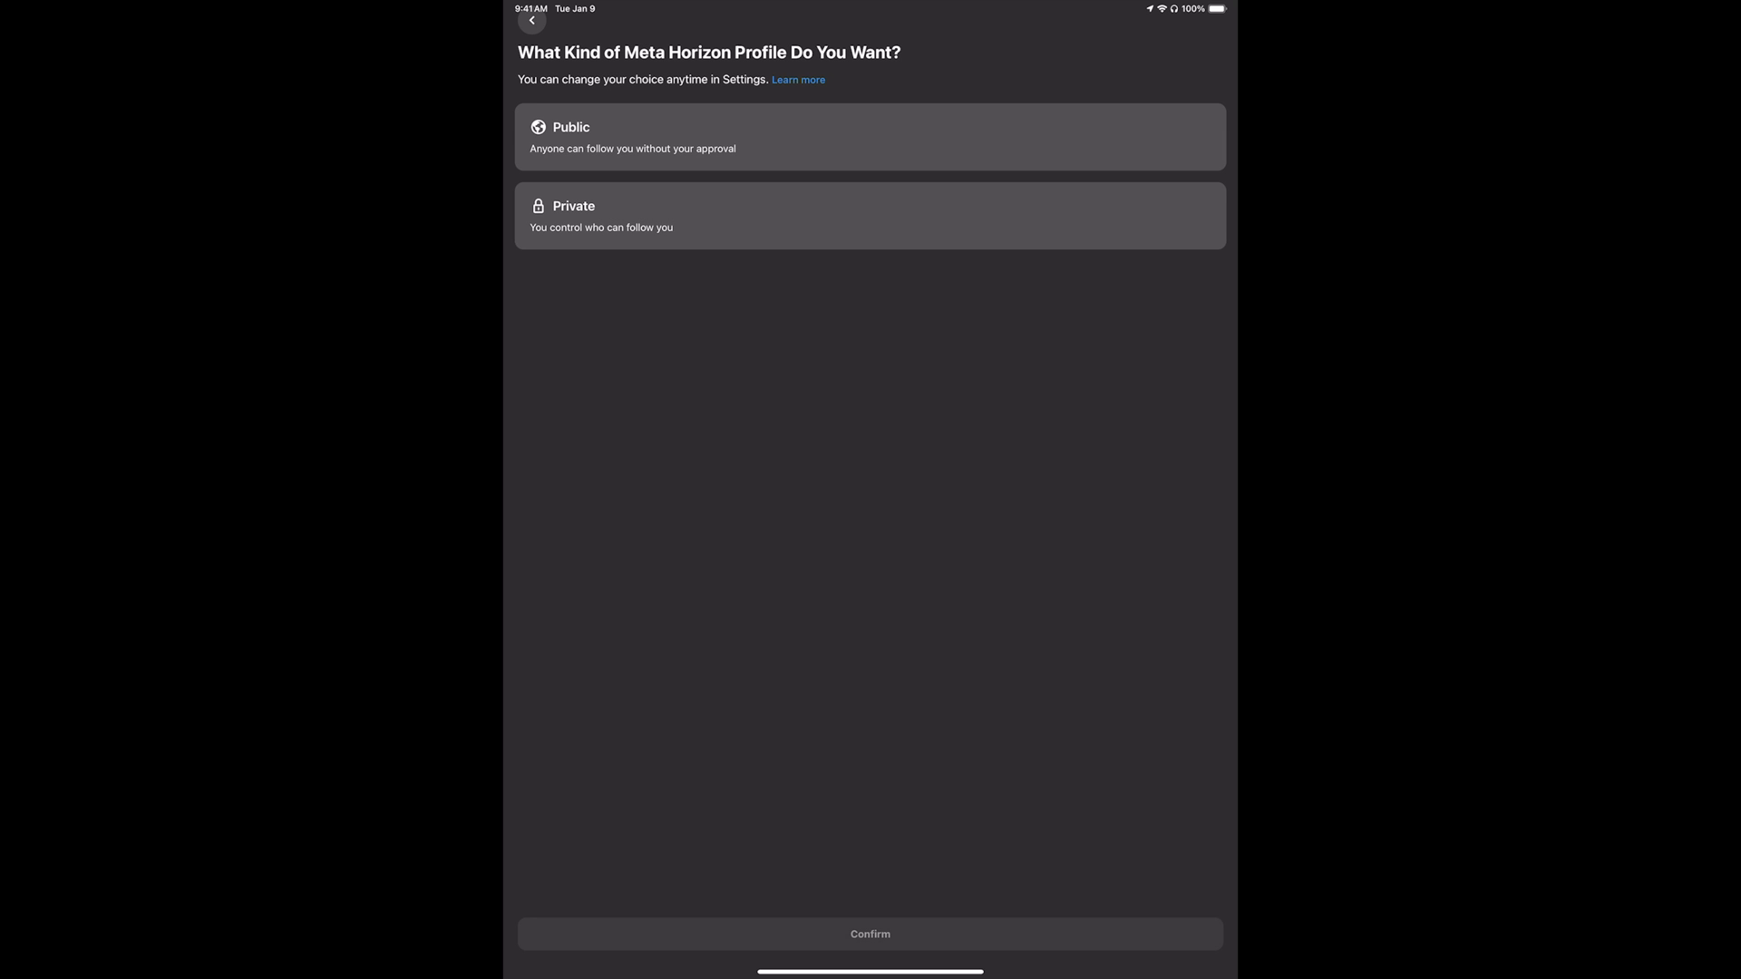
# Set the Horizon profile to Public, accept default activity sharing, and keep the linked Facebook profile
pyautogui.click(870, 137)
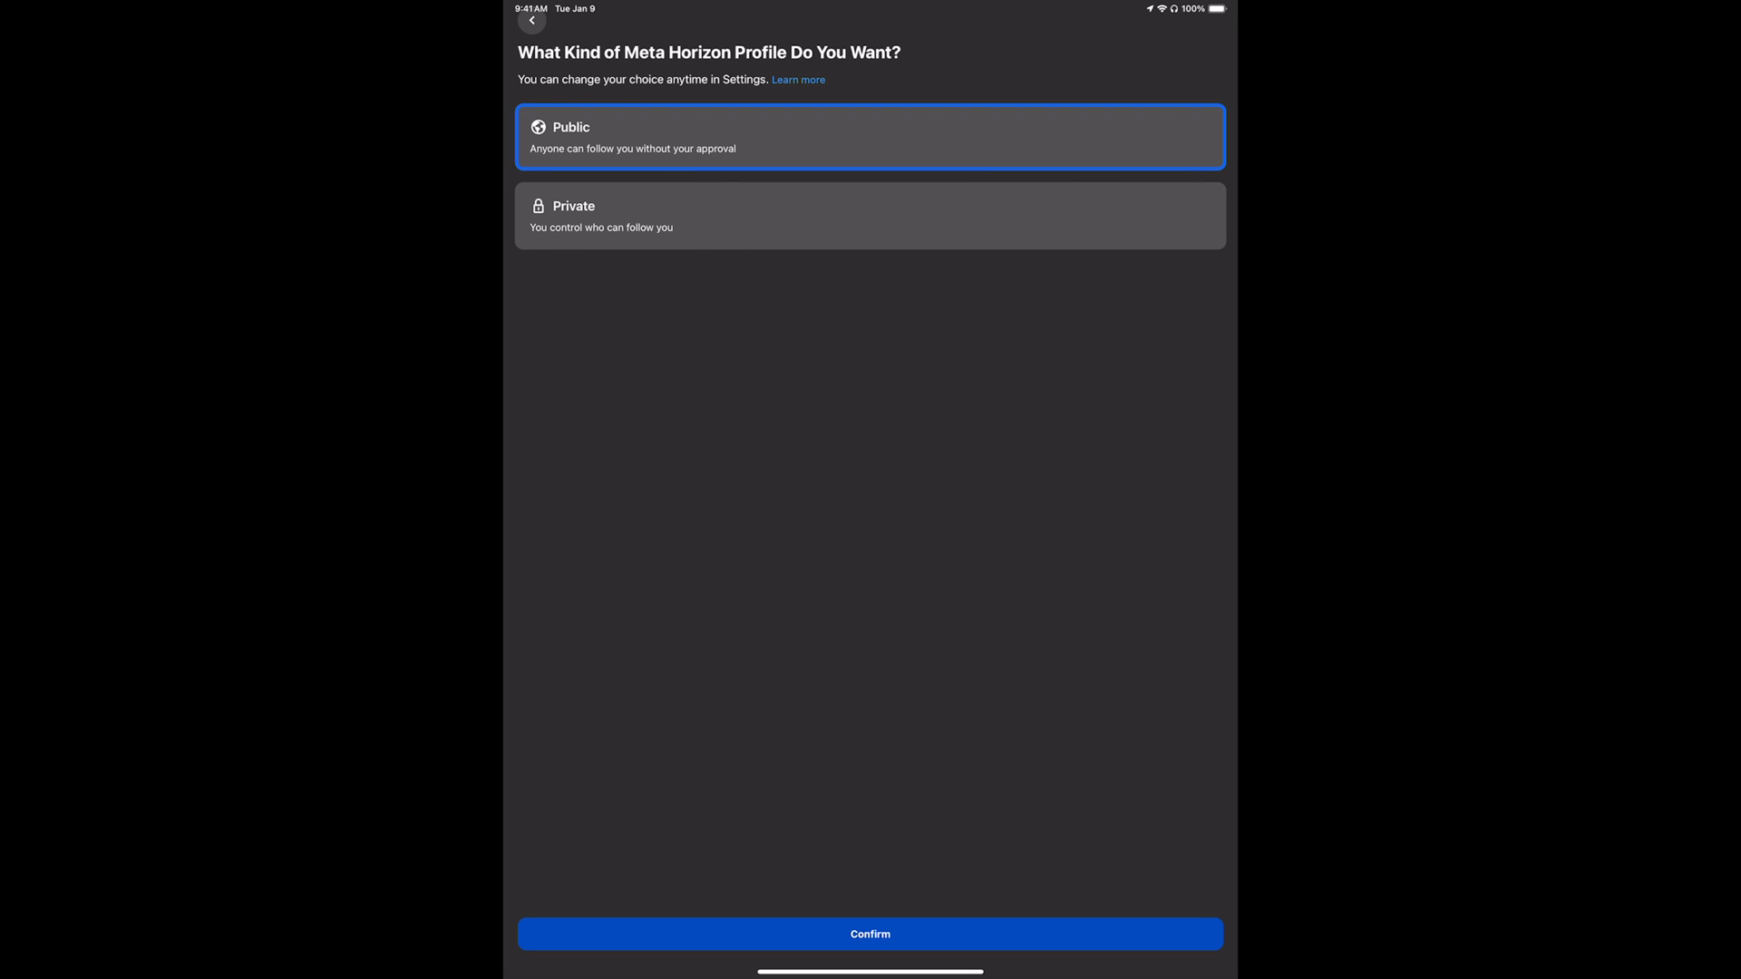
pyautogui.click(869, 934)
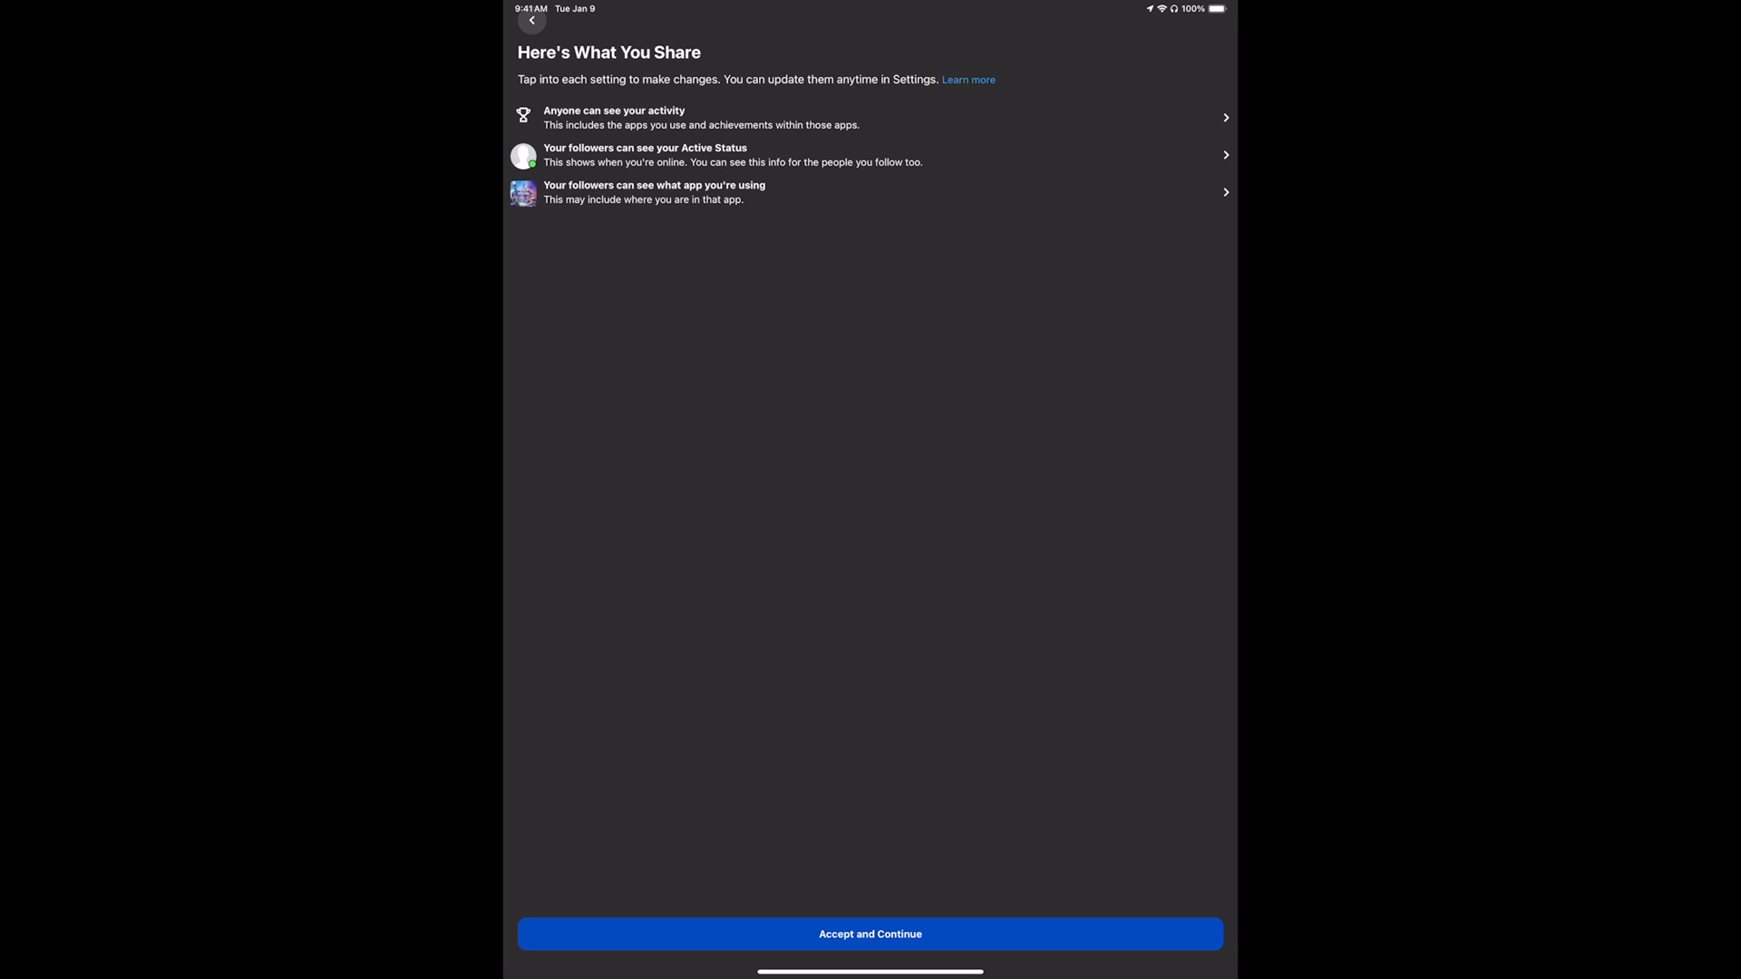
pyautogui.click(869, 934)
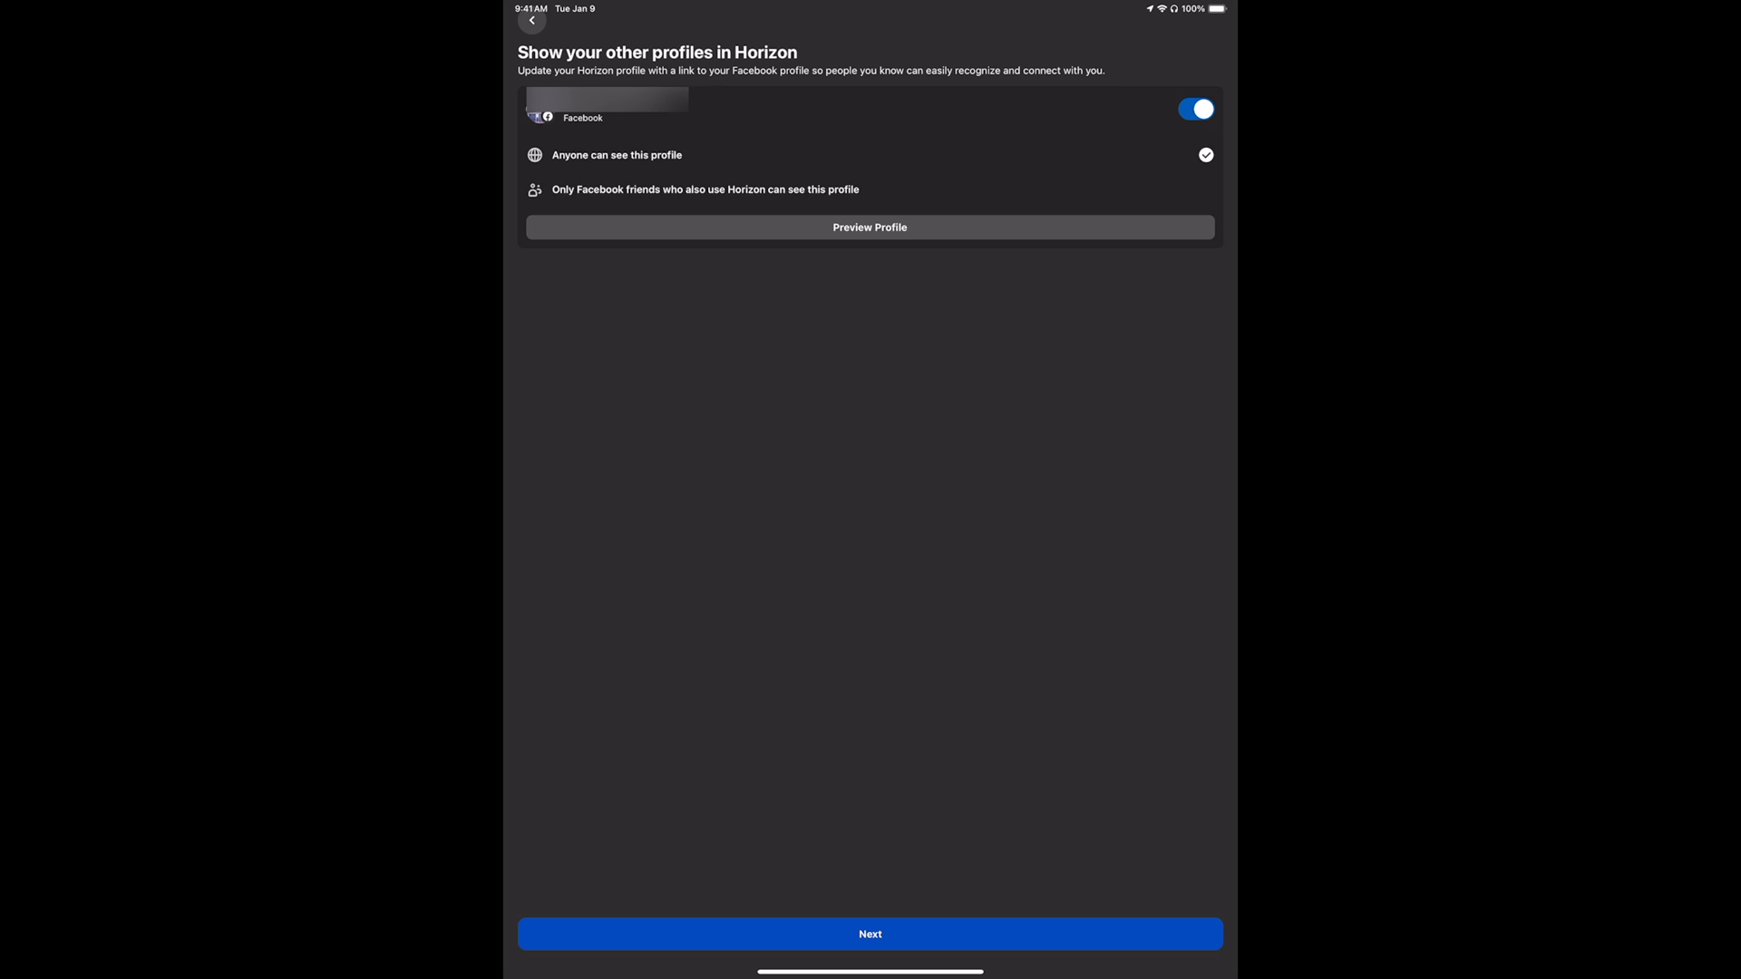
pyautogui.click(870, 934)
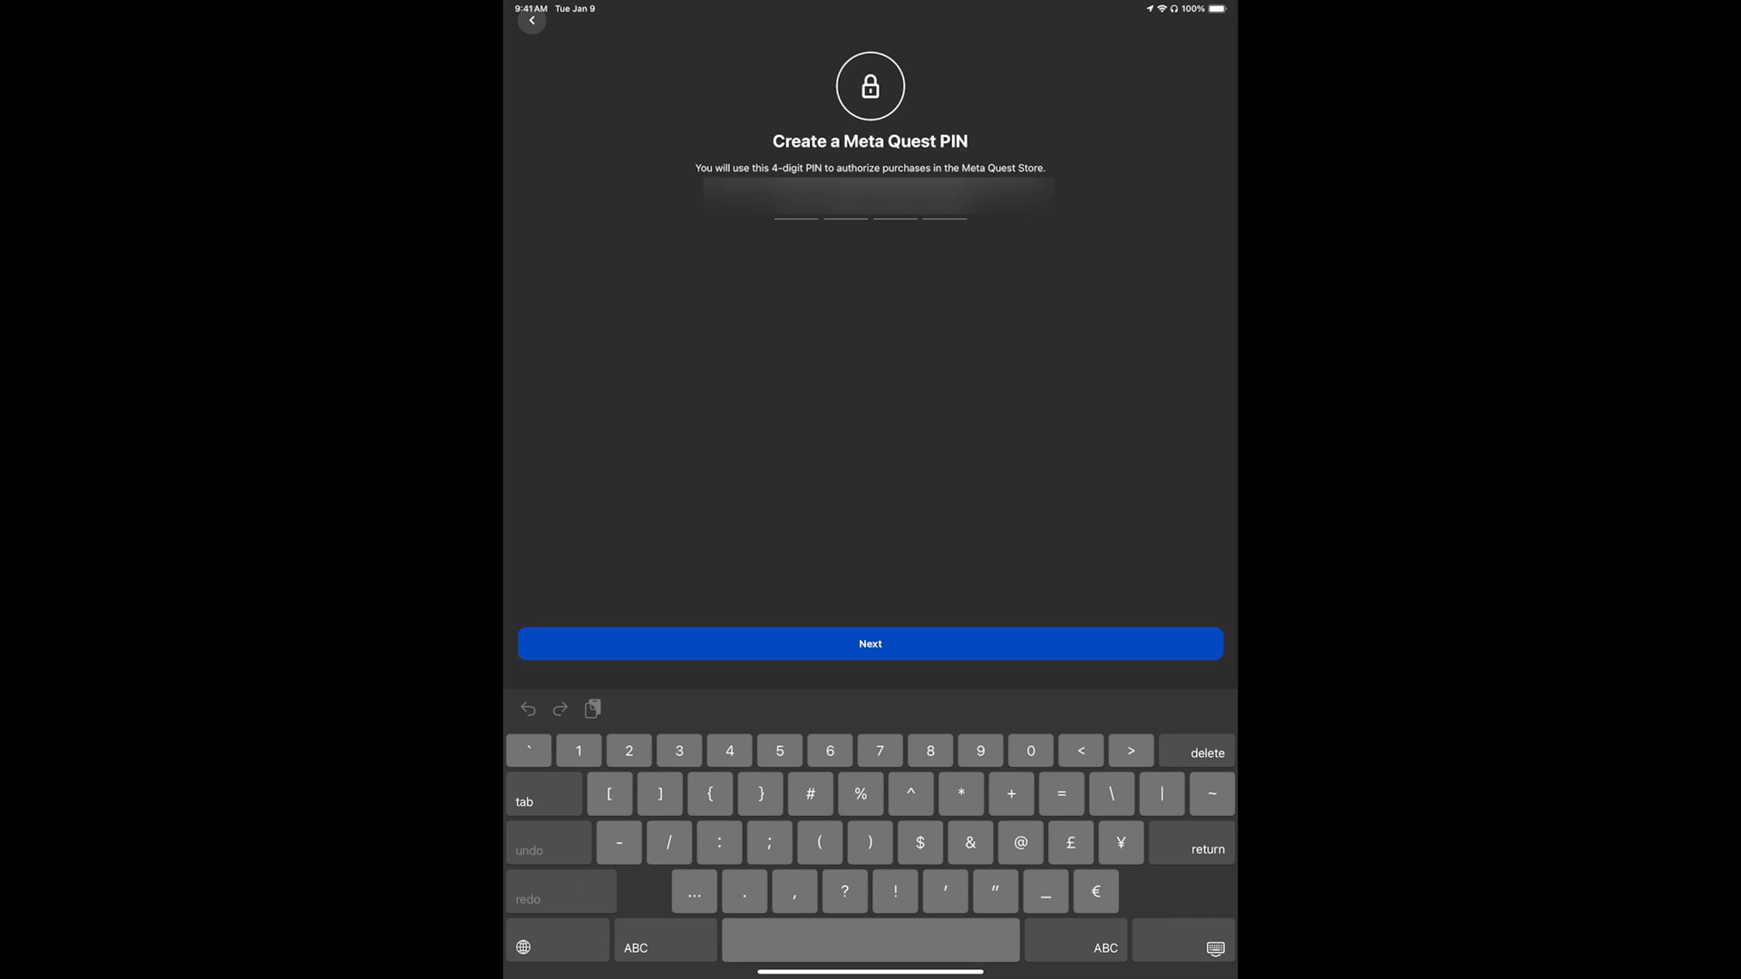
# Submit the new 4-digit Meta Quest PIN to start searching for the headset
pyautogui.click(869, 643)
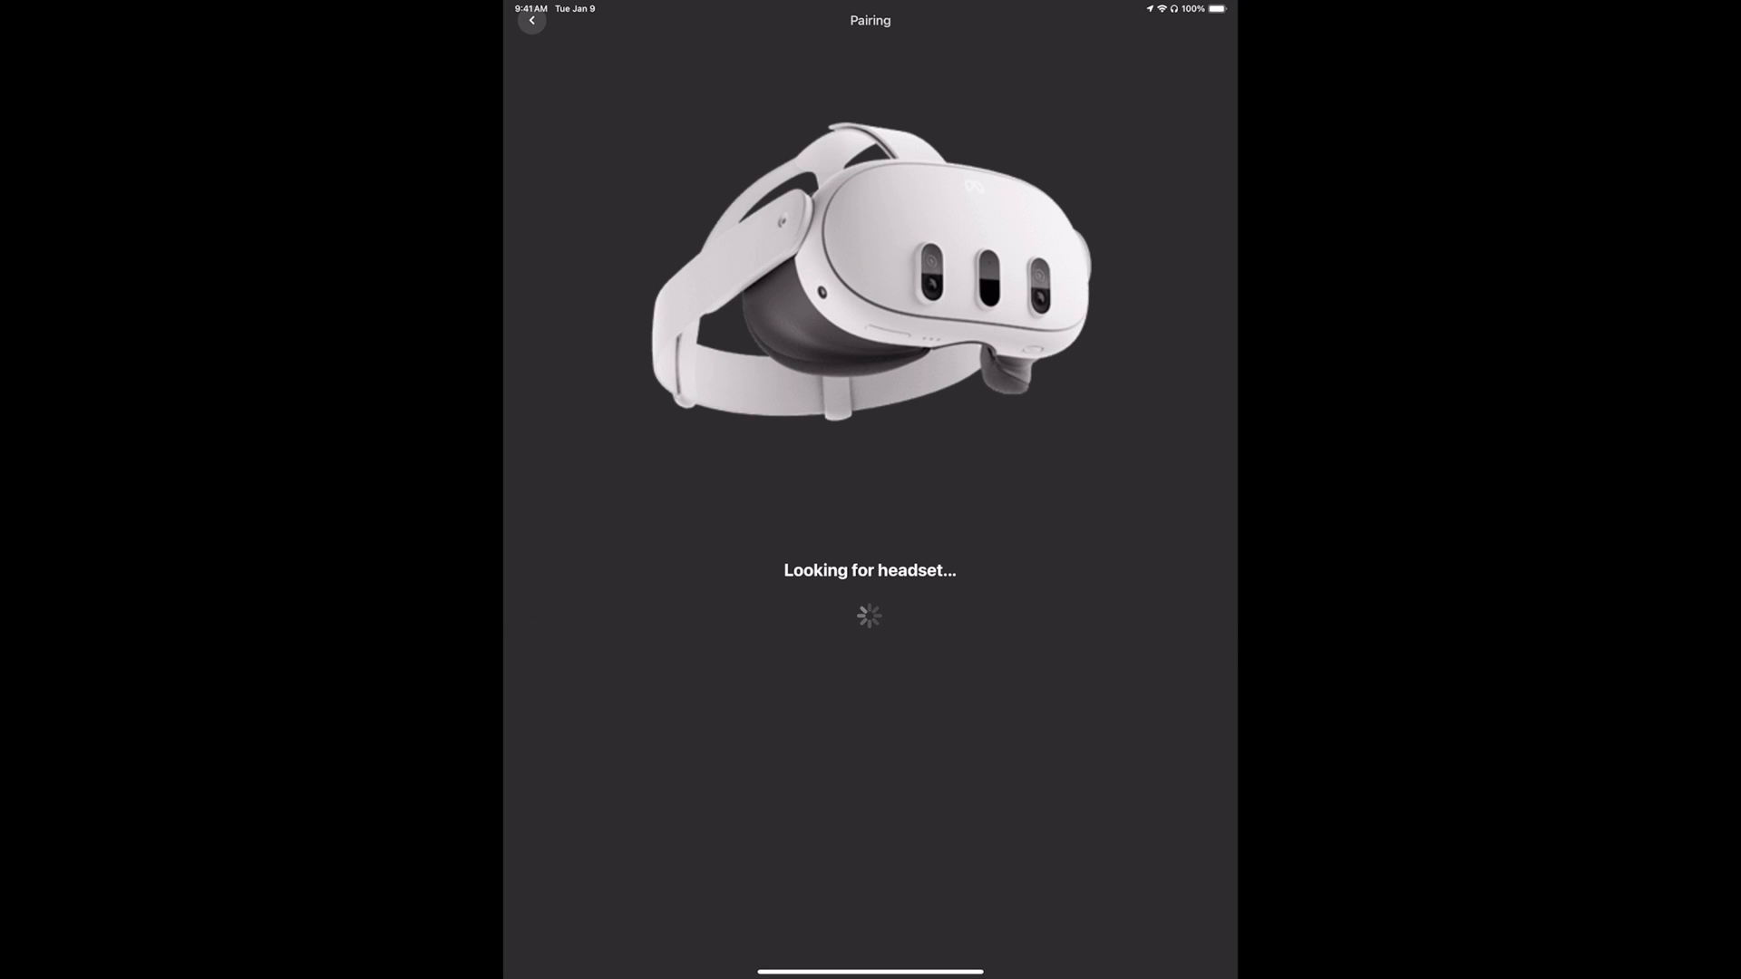